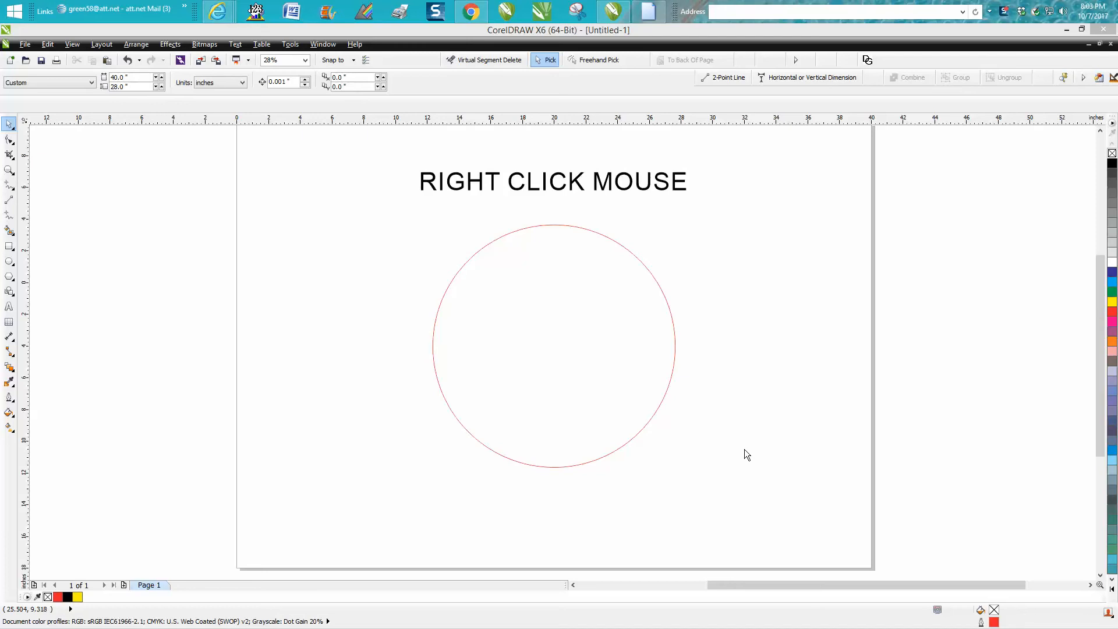
mouse_move(582, 227)
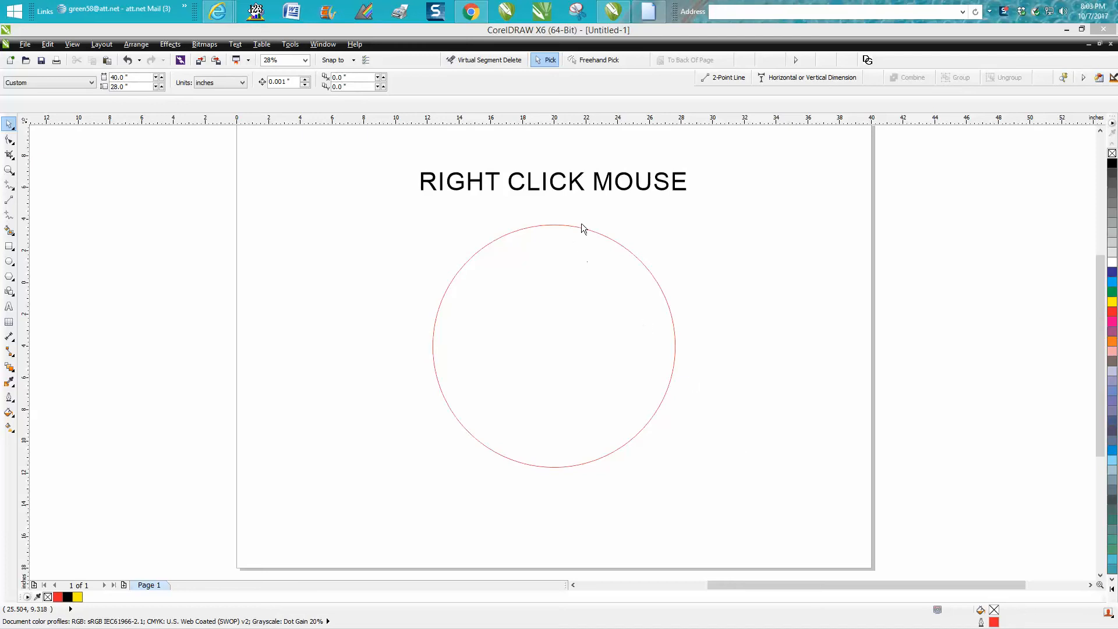
mouse_move(581, 235)
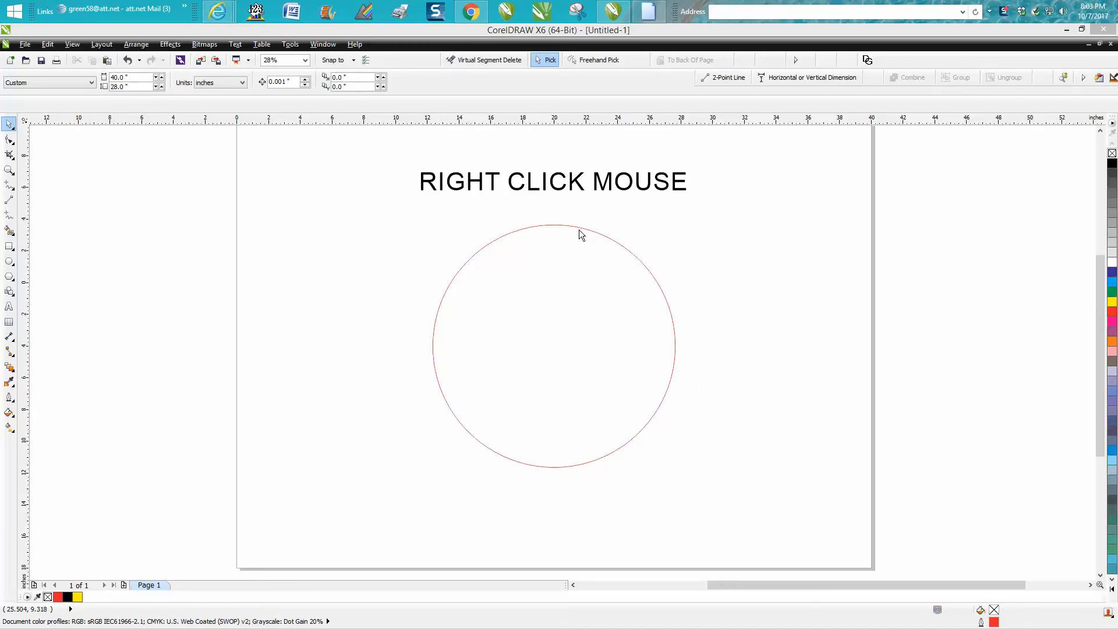
Select the red circle below the RIGHT CLICK MOUSE heading to resize it
click(582, 234)
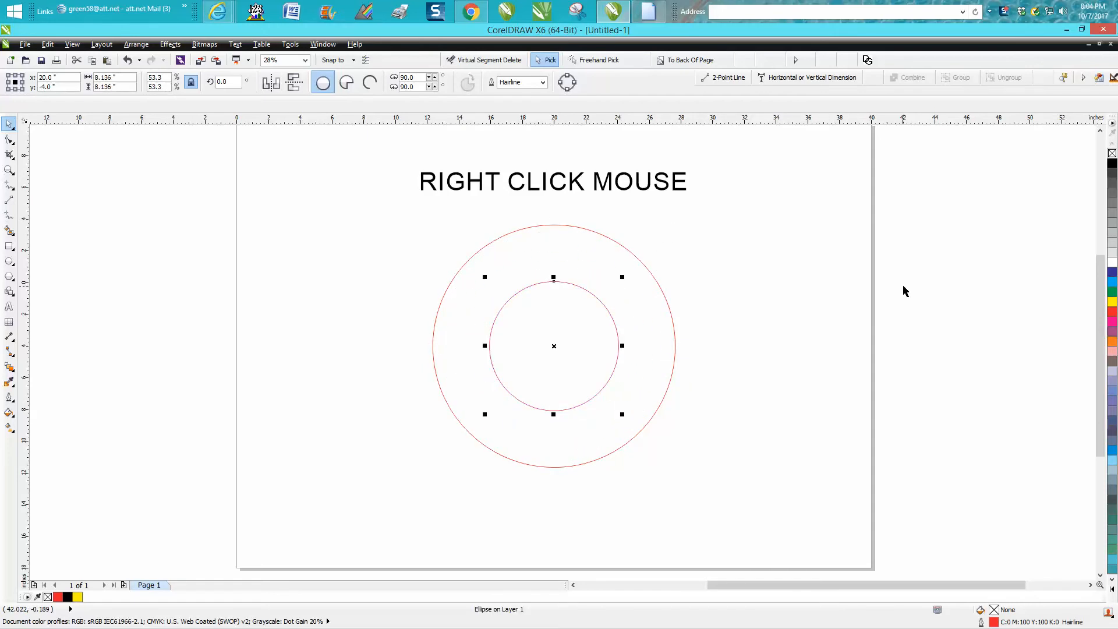
mouse_move(554, 350)
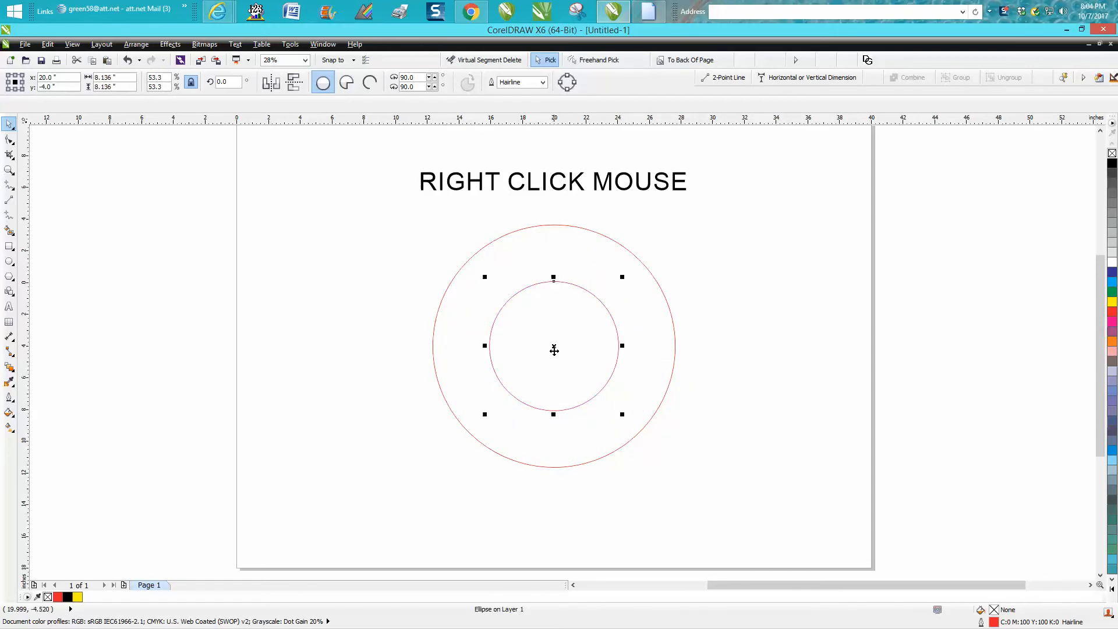
Undo the duplicate and original circles, leaving only the heading
drag(554, 348, 605, 352)
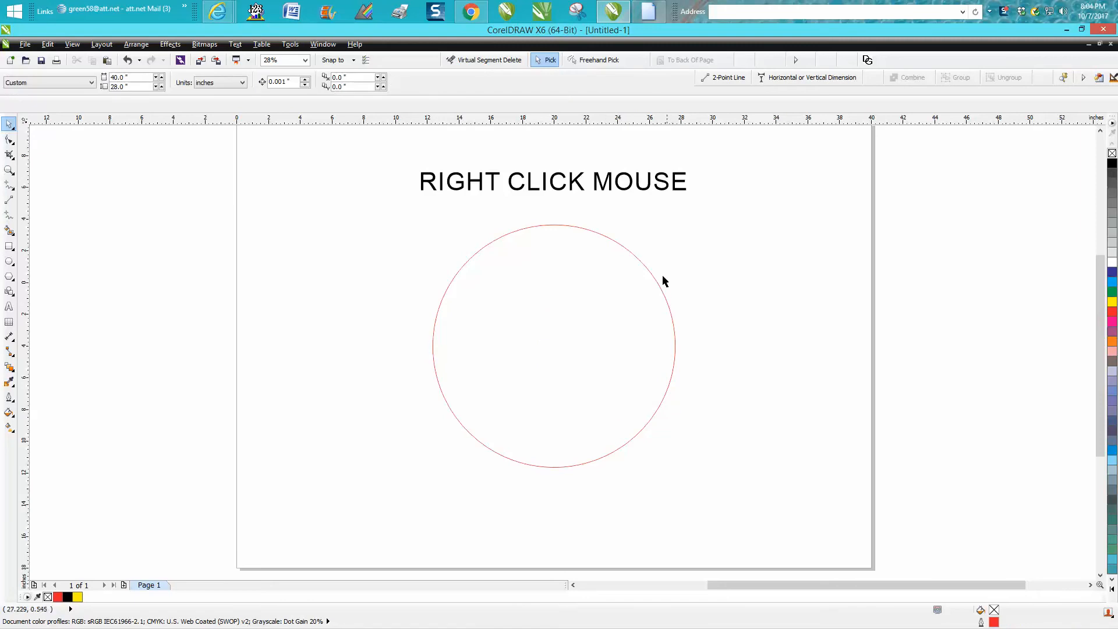
click(659, 277)
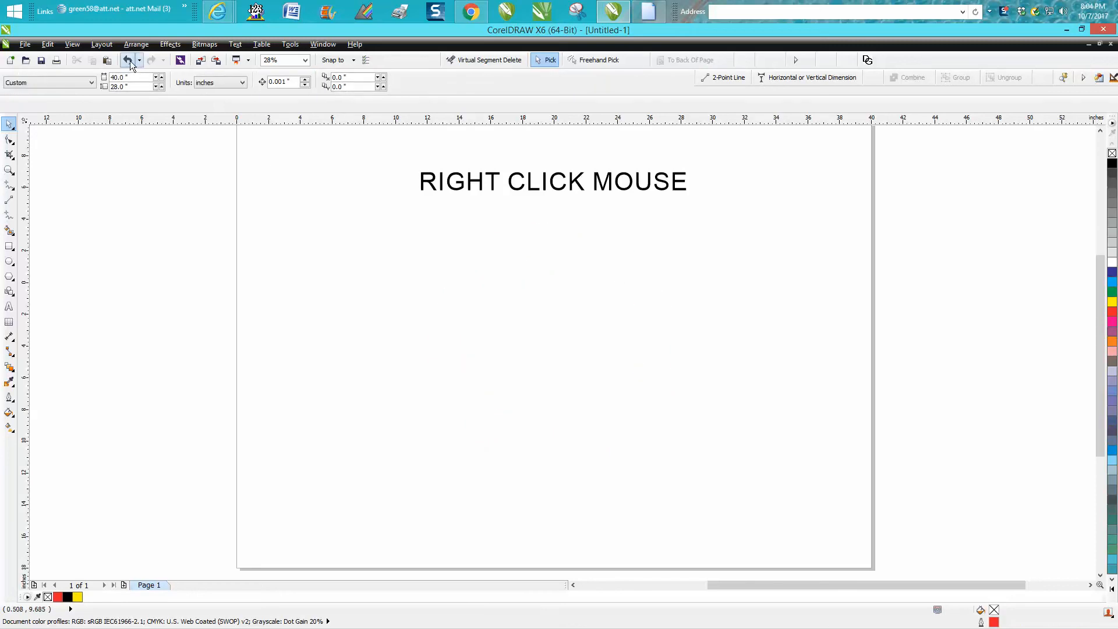
Draw a new red circle below the heading, then select the RIGHT CLICK MOUSE heading
drag(552, 258, 703, 217)
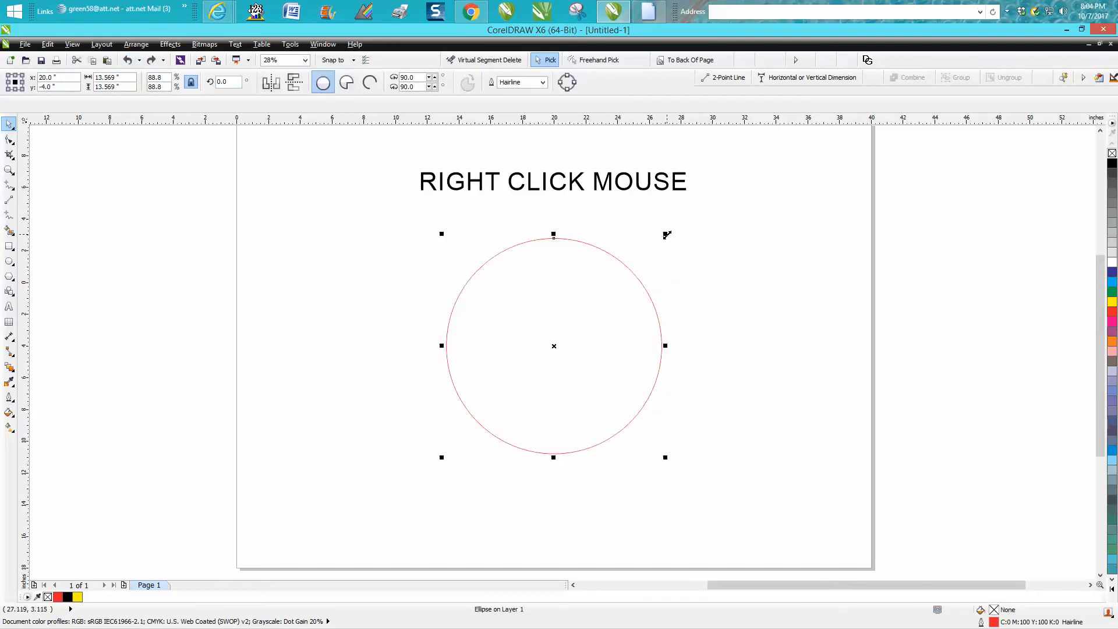
mouse_move(665, 234)
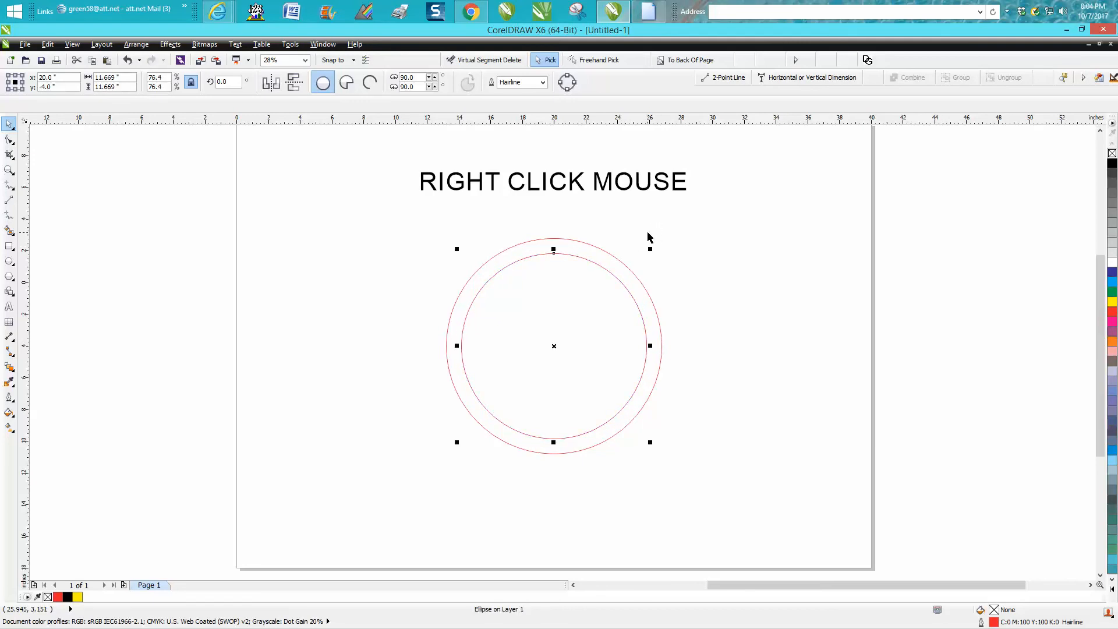
mouse_move(666, 266)
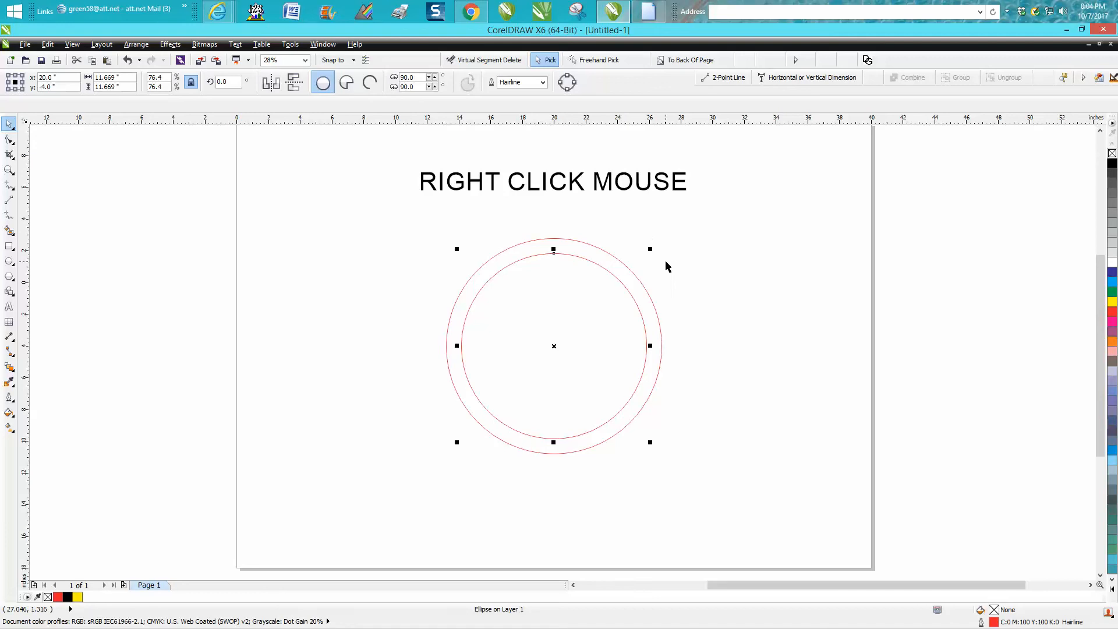
mouse_move(631, 188)
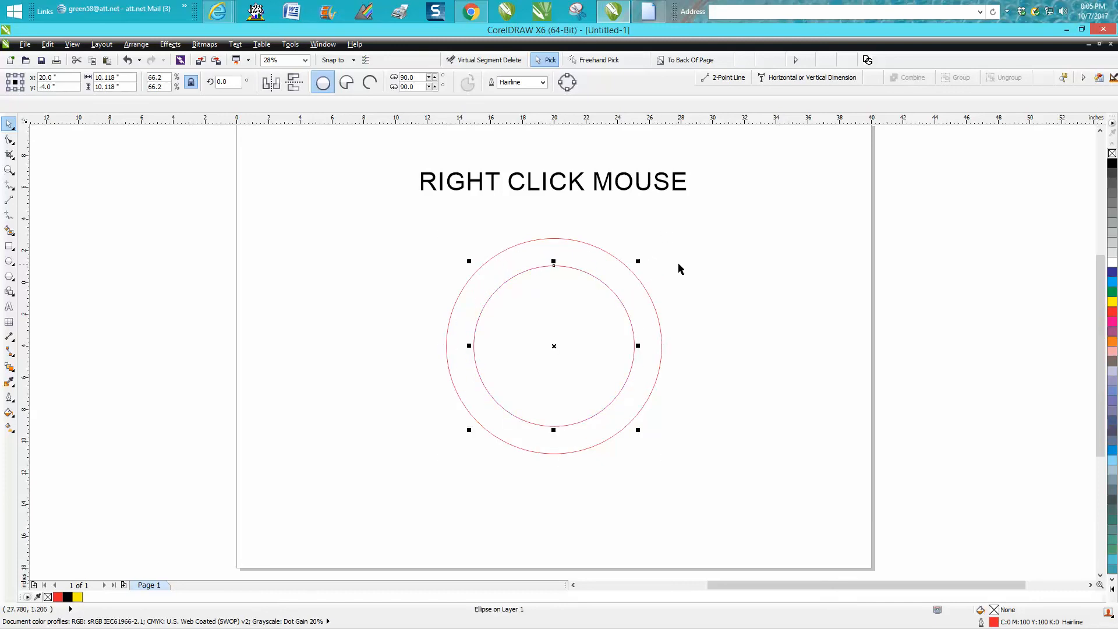
mouse_move(458, 279)
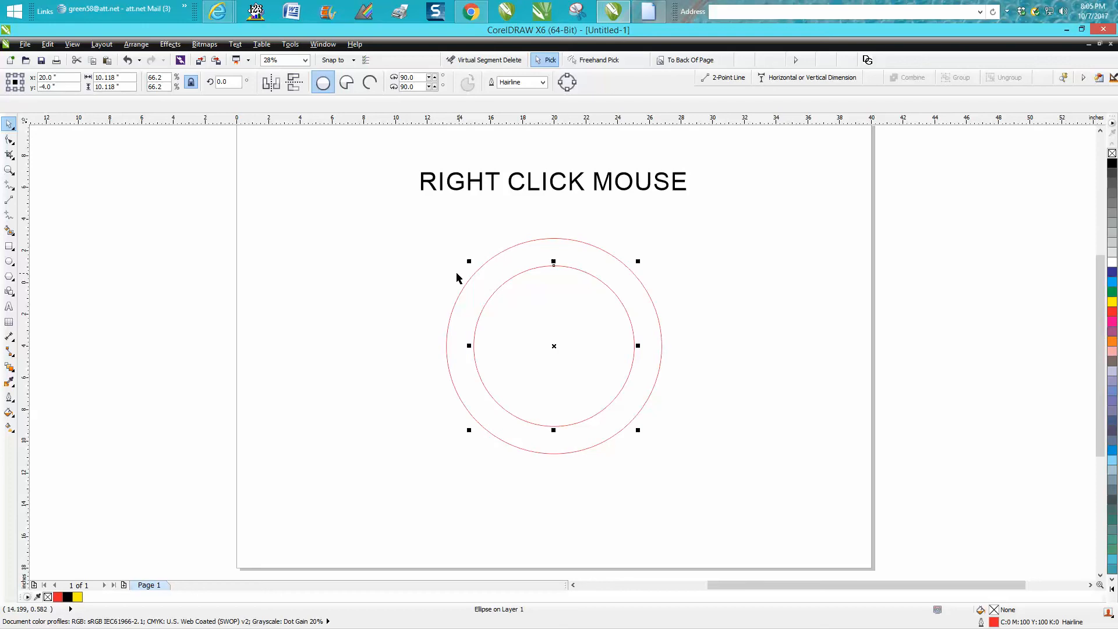
mouse_move(518, 193)
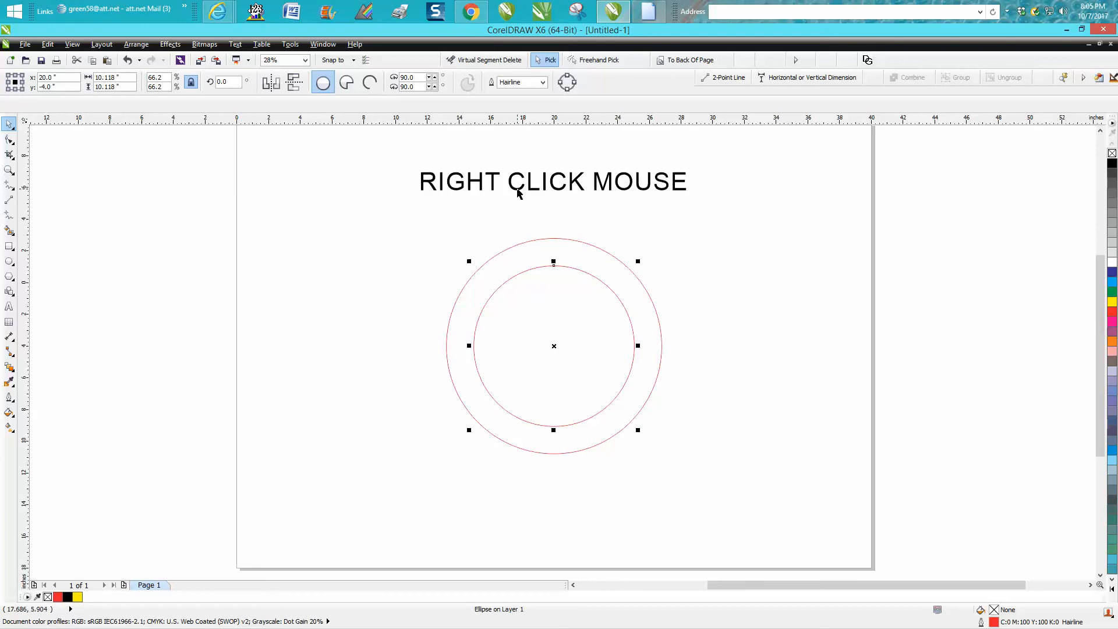
click(554, 181)
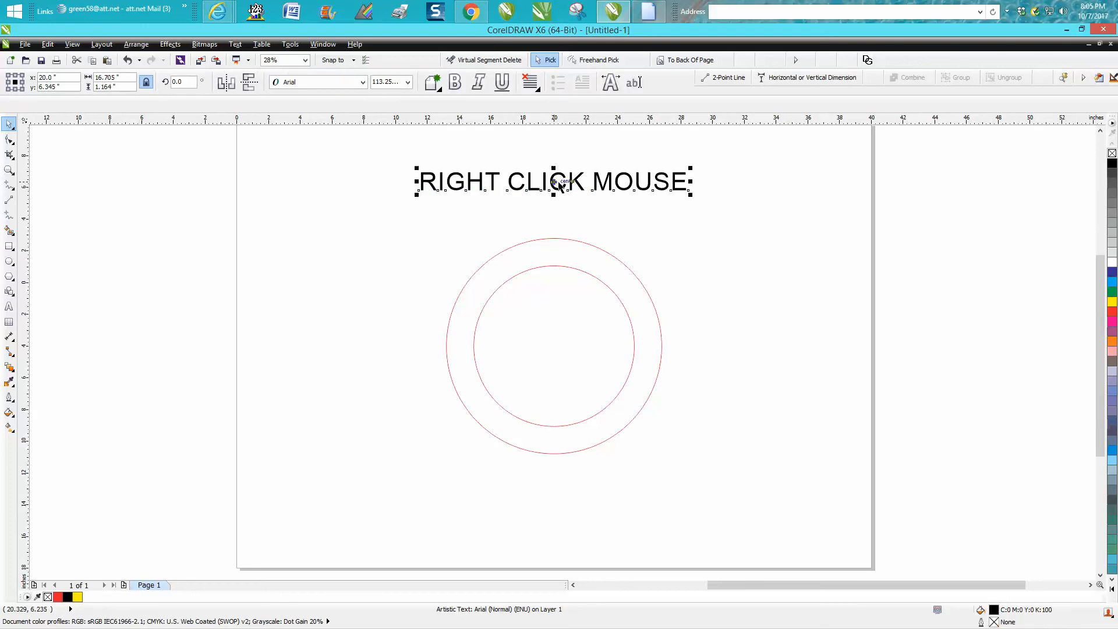